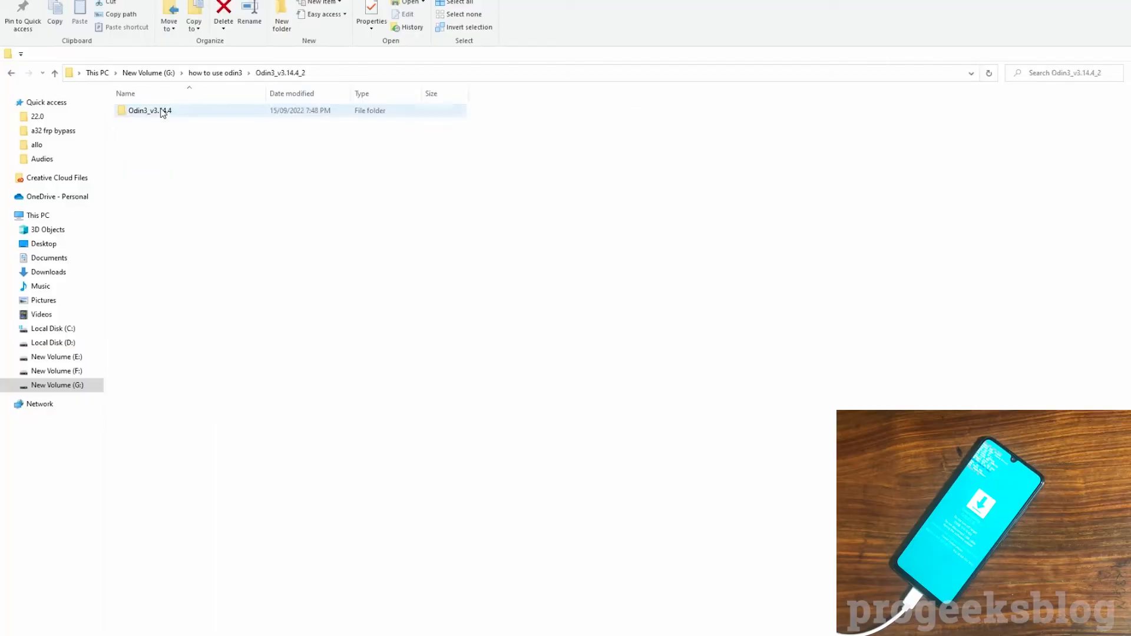
- Open the Odin3_v3.14.4 folder and launch Odin3_v3.14.4.exe
{"action": "double_click", "coordinate": [149, 110]}
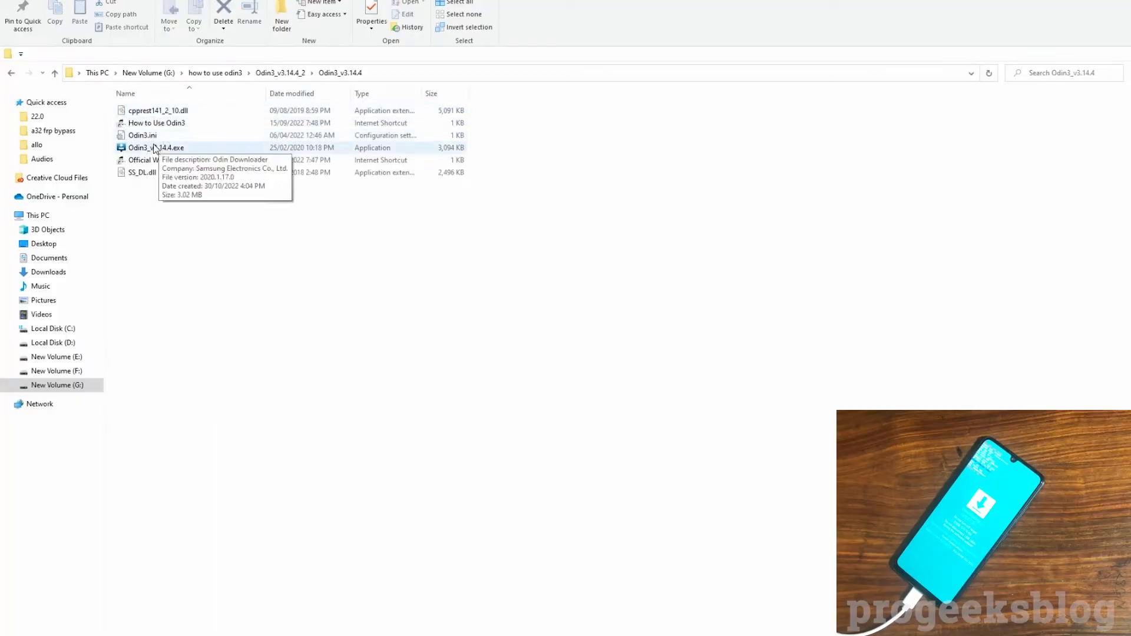
{"action": "right_click", "coordinate": [155, 147]}
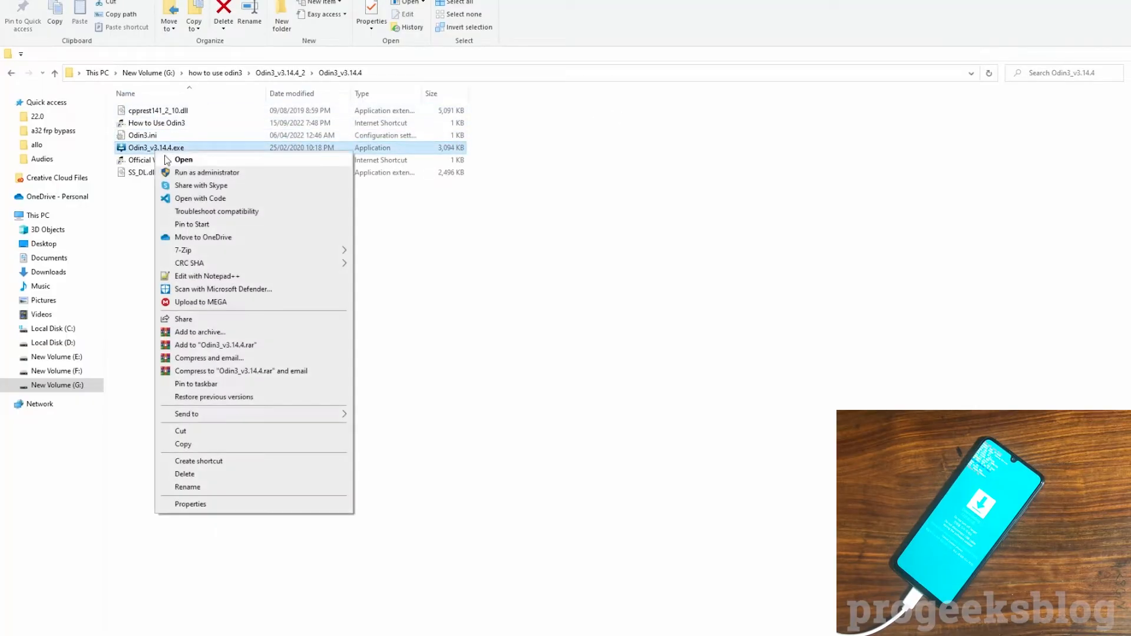
{"action": "left_click", "coordinate": [187, 180]}
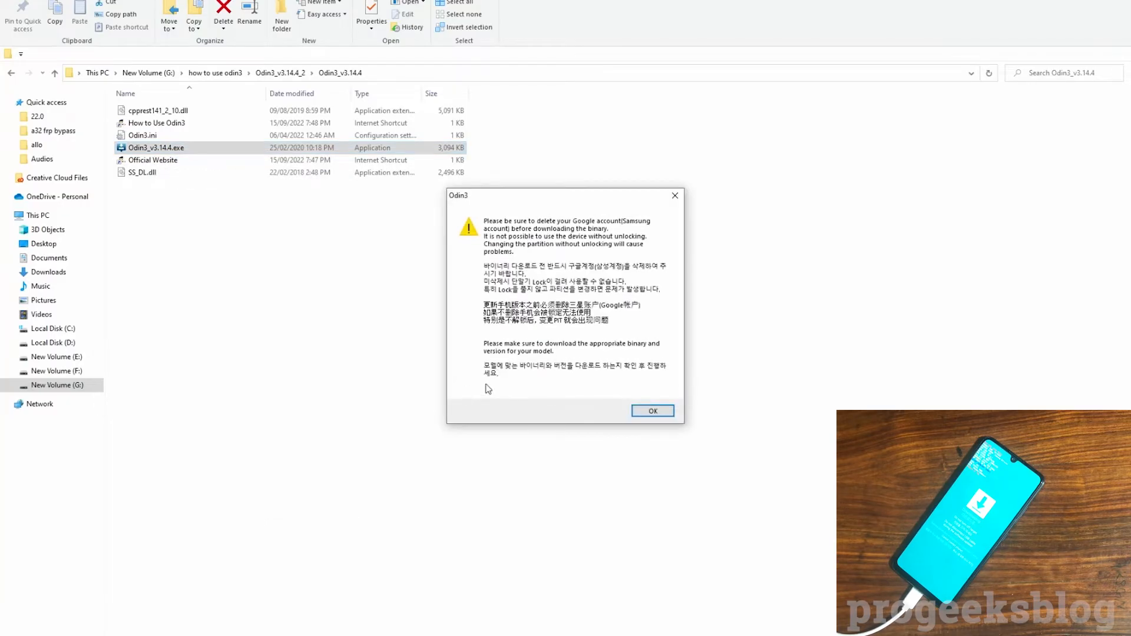
- Dismiss the warning and load BL_A325F from G:\how to use odin3\Samfw firmware folder into BL
{"action": "left_click", "coordinate": [651, 411]}
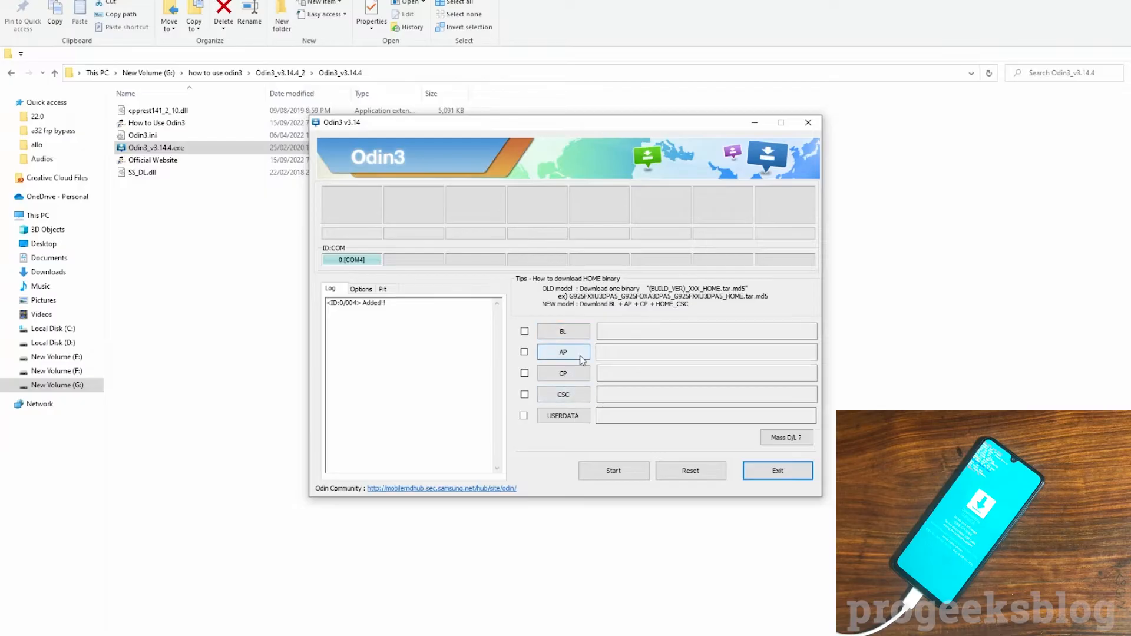
{"action": "mouse_move", "coordinate": [562, 331]}
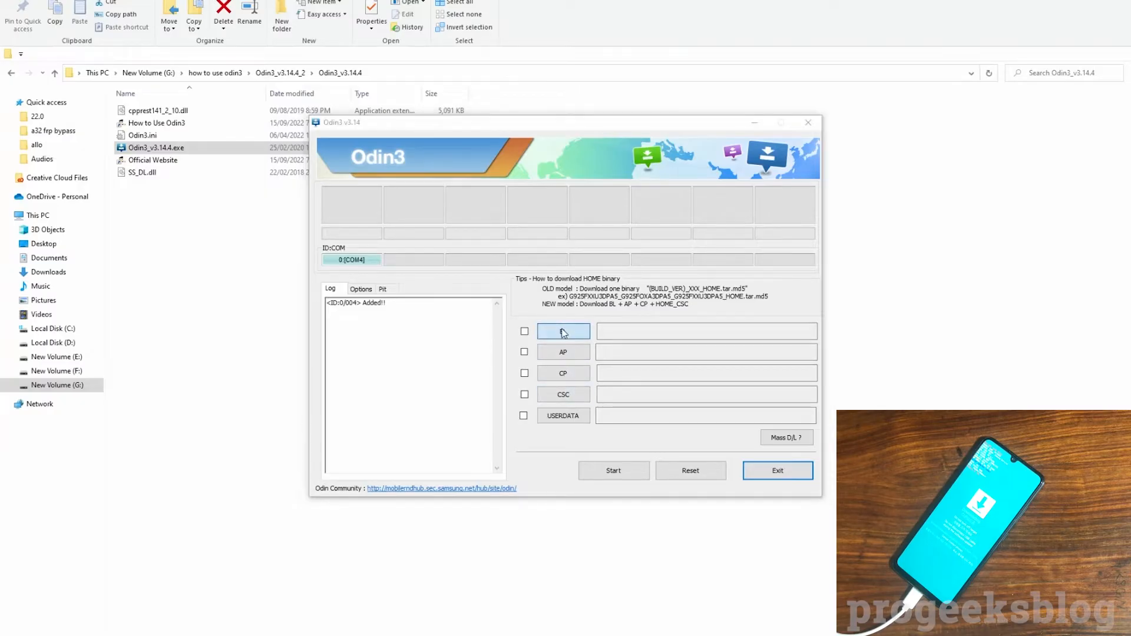
{"action": "left_click", "coordinate": [562, 332]}
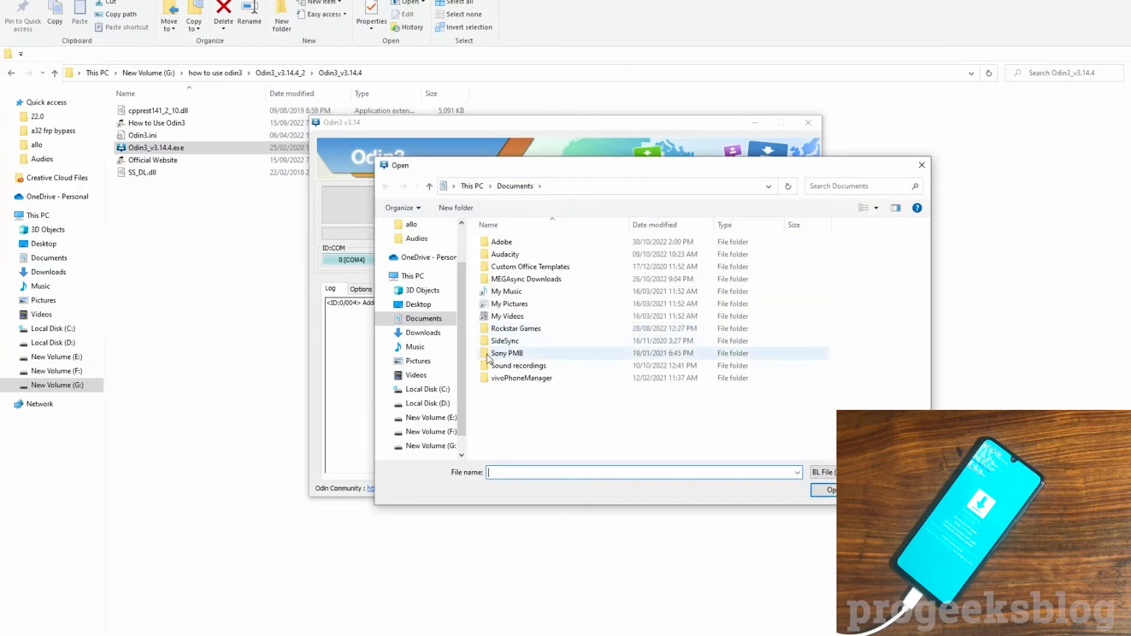
{"action": "left_click", "coordinate": [438, 446]}
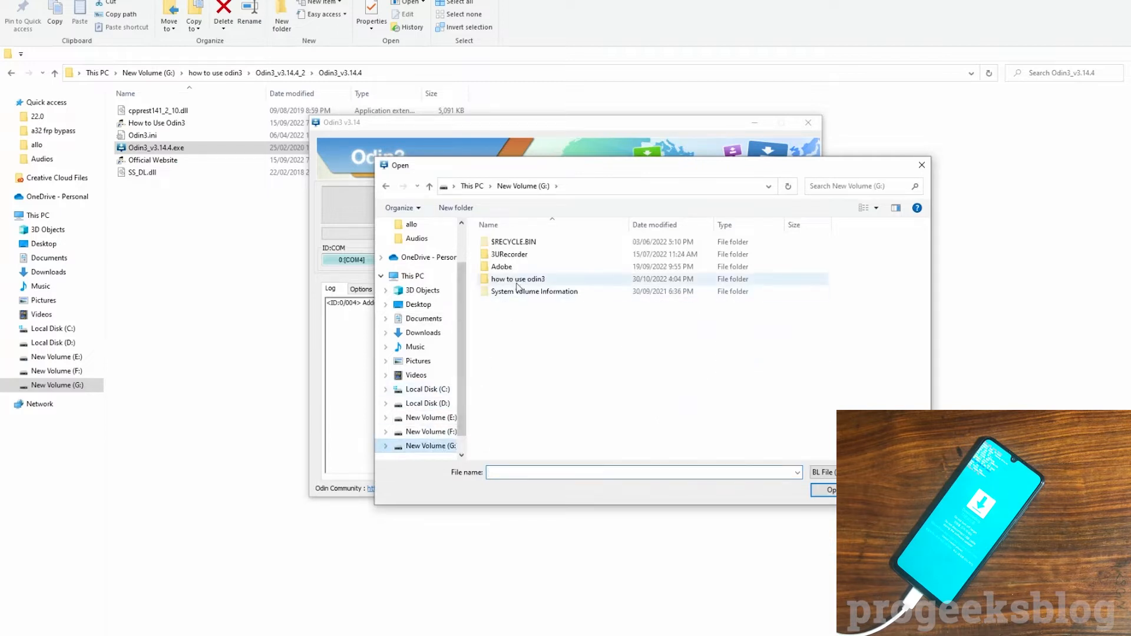
{"action": "double_click", "coordinate": [517, 279]}
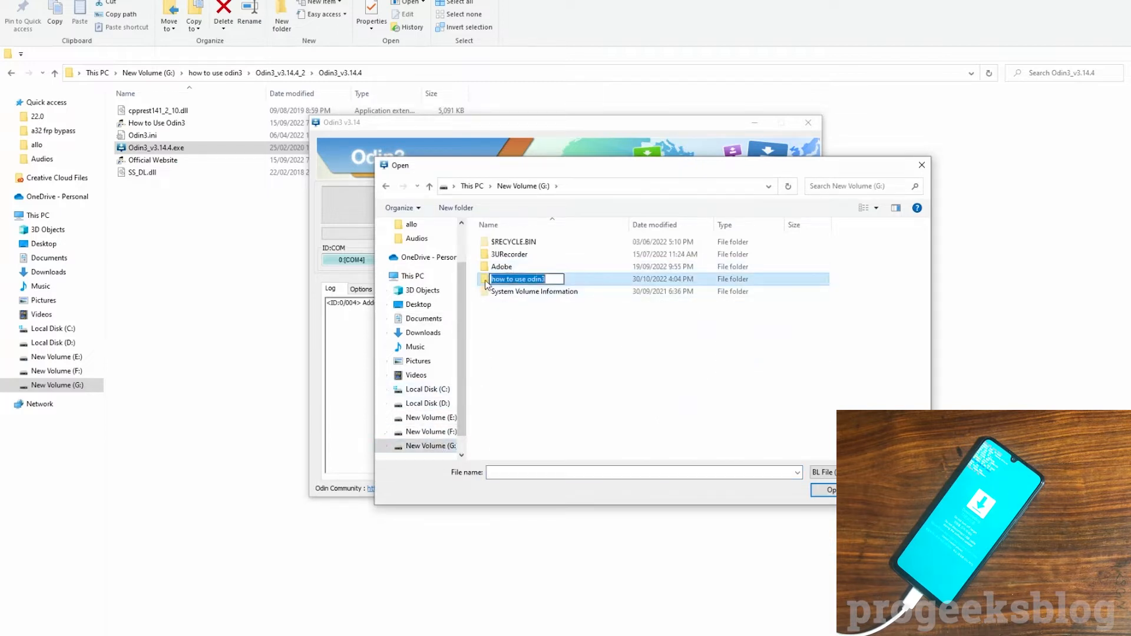
{"action": "double_click", "coordinate": [519, 279]}
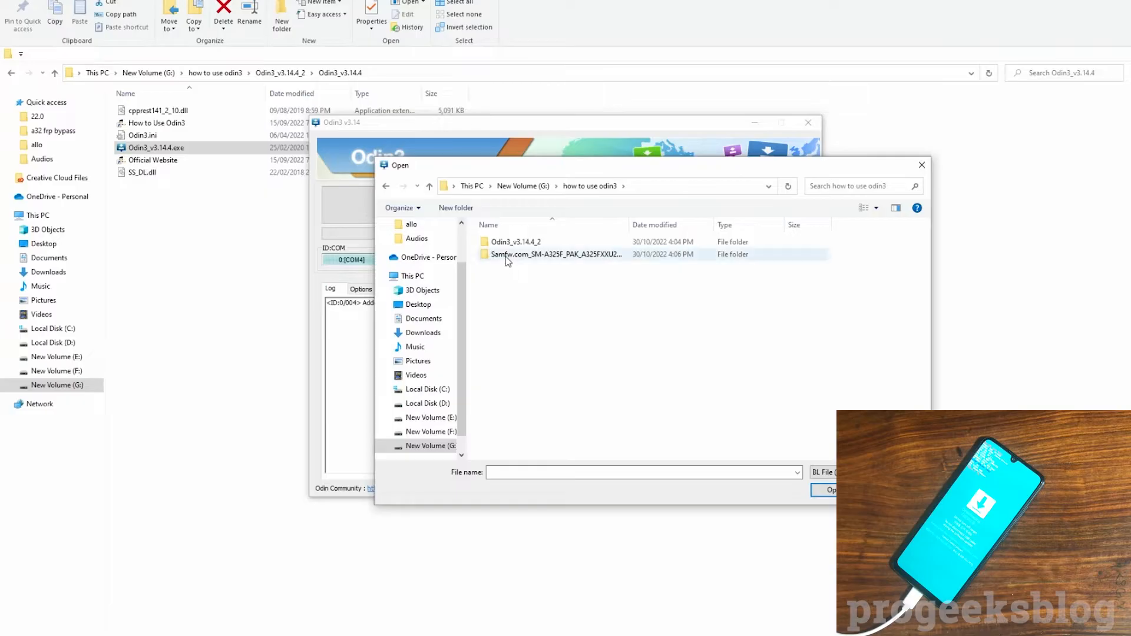
{"action": "double_click", "coordinate": [560, 254]}
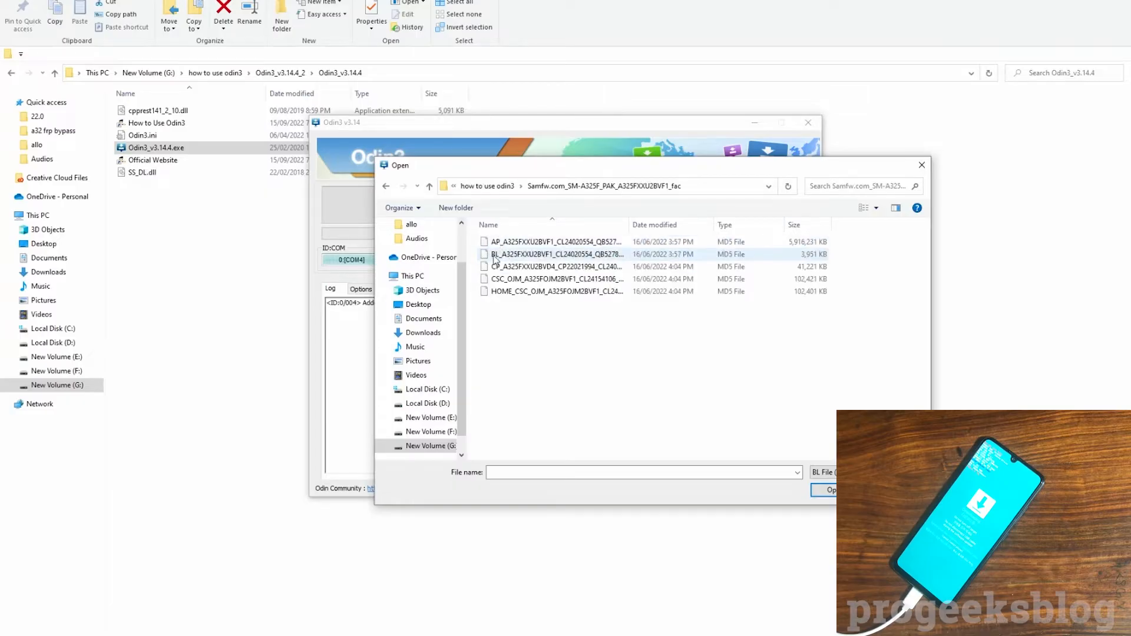
{"action": "mouse_move", "coordinate": [502, 257]}
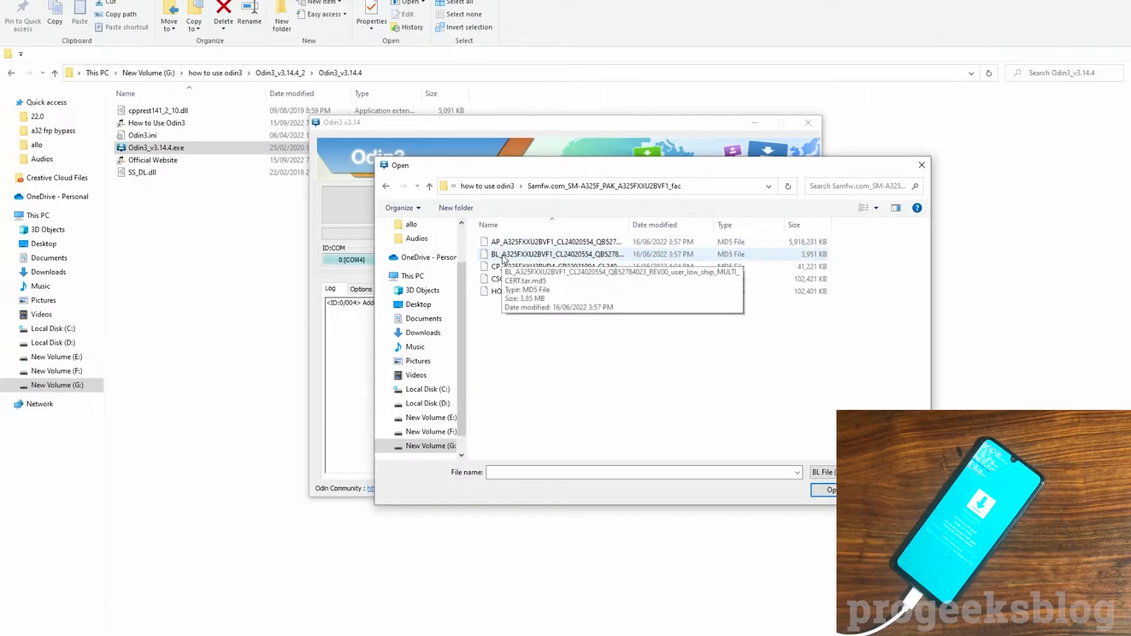
{"action": "left_click", "coordinate": [828, 489]}
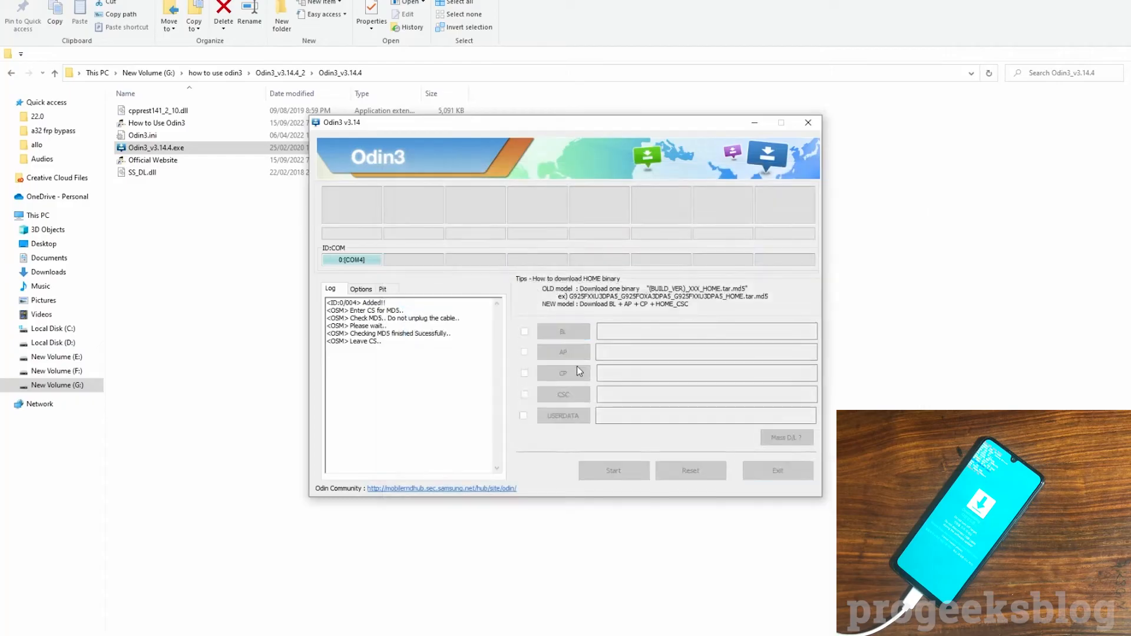
- Choose the AP_A325F .tar.md5 file for the AP slot after BL's MD5 check finishes
{"action": "left_click", "coordinate": [562, 331]}
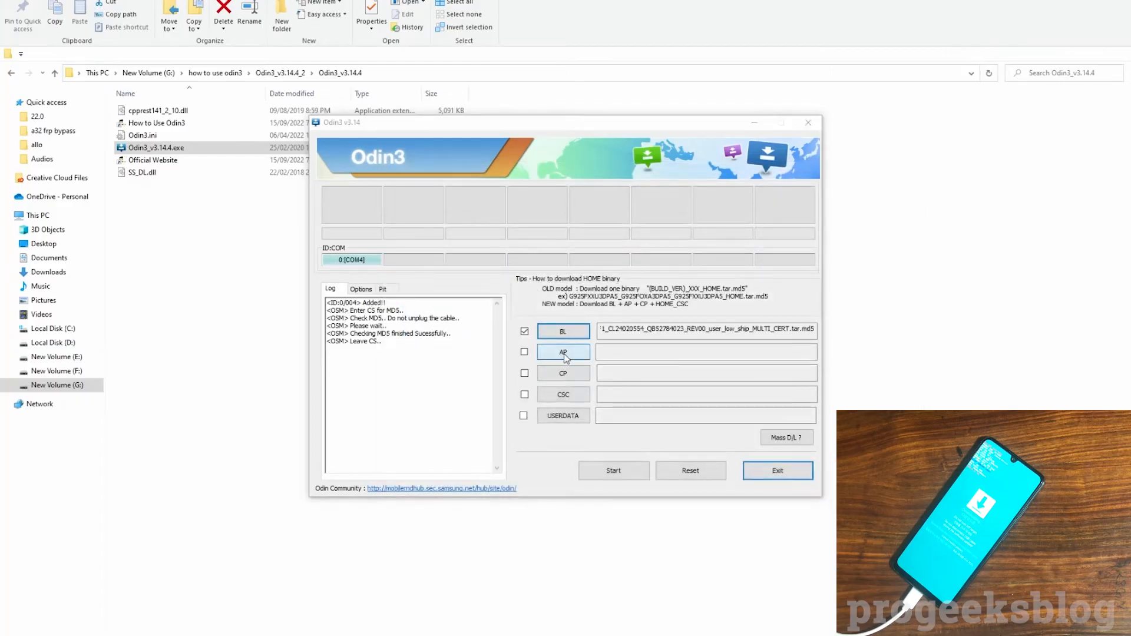
{"action": "left_click", "coordinate": [563, 352]}
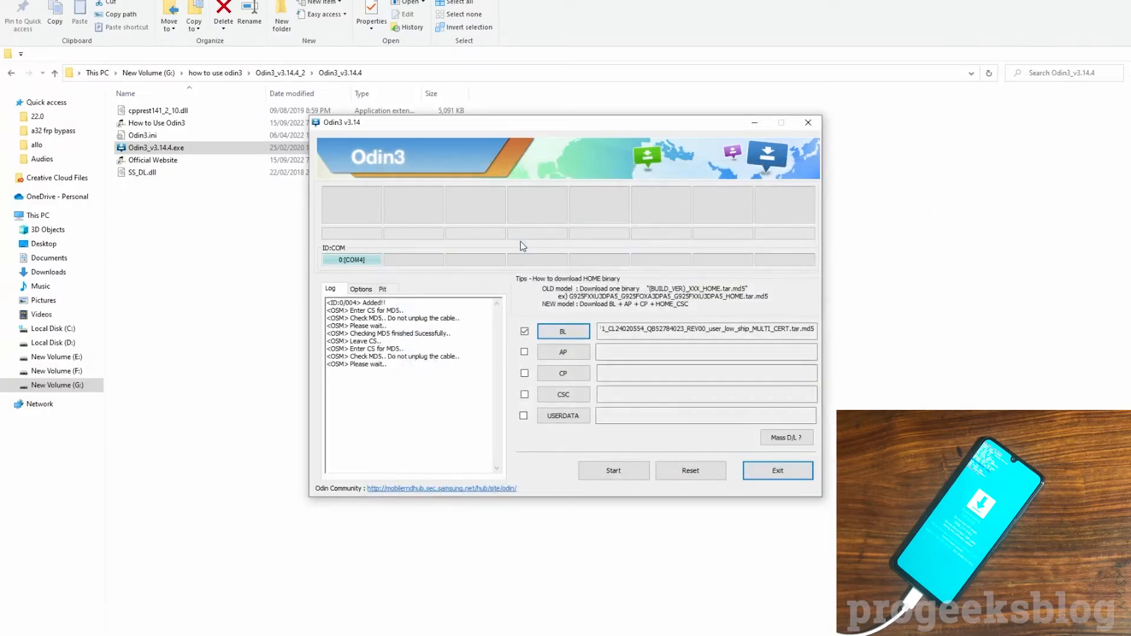
{"action": "mouse_move", "coordinate": [626, 450]}
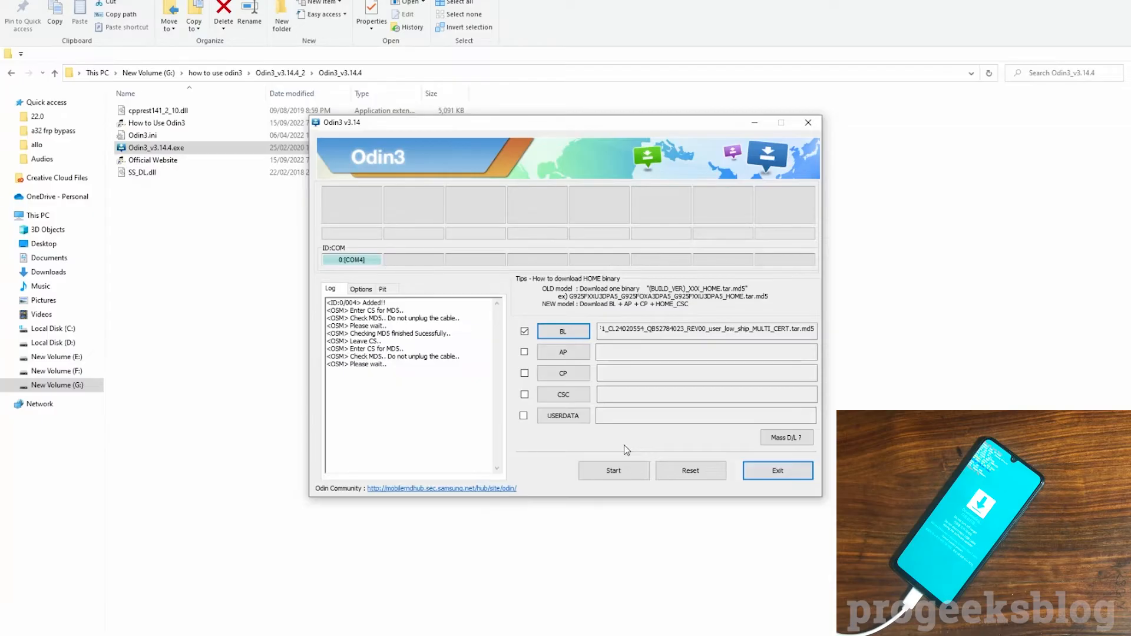
{"action": "mouse_move", "coordinate": [529, 360]}
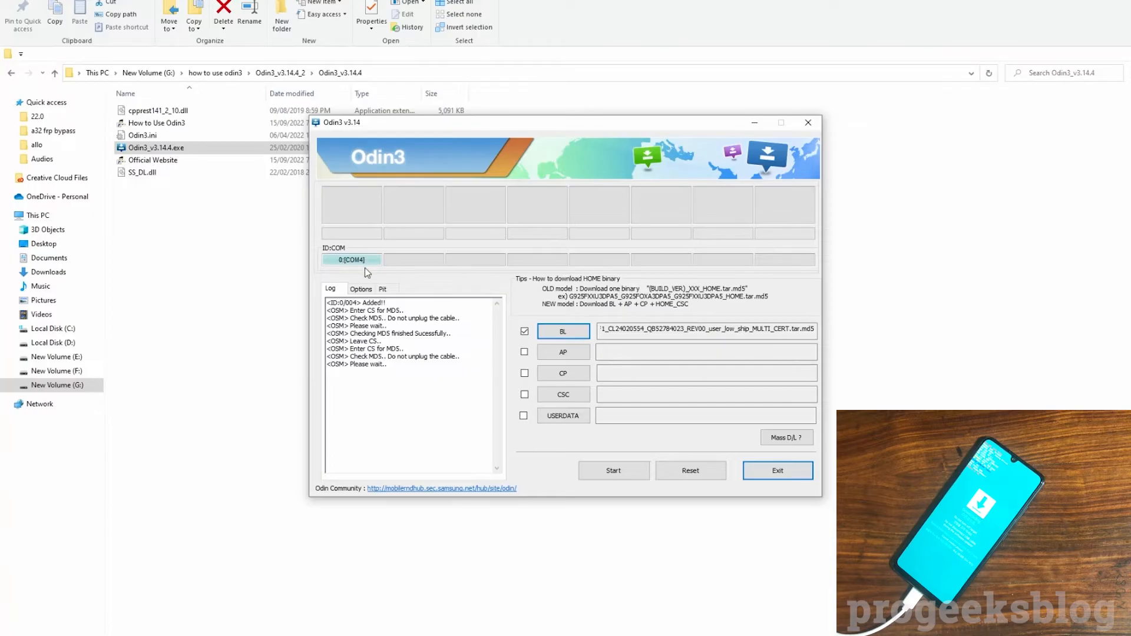
{"action": "mouse_move", "coordinate": [348, 269]}
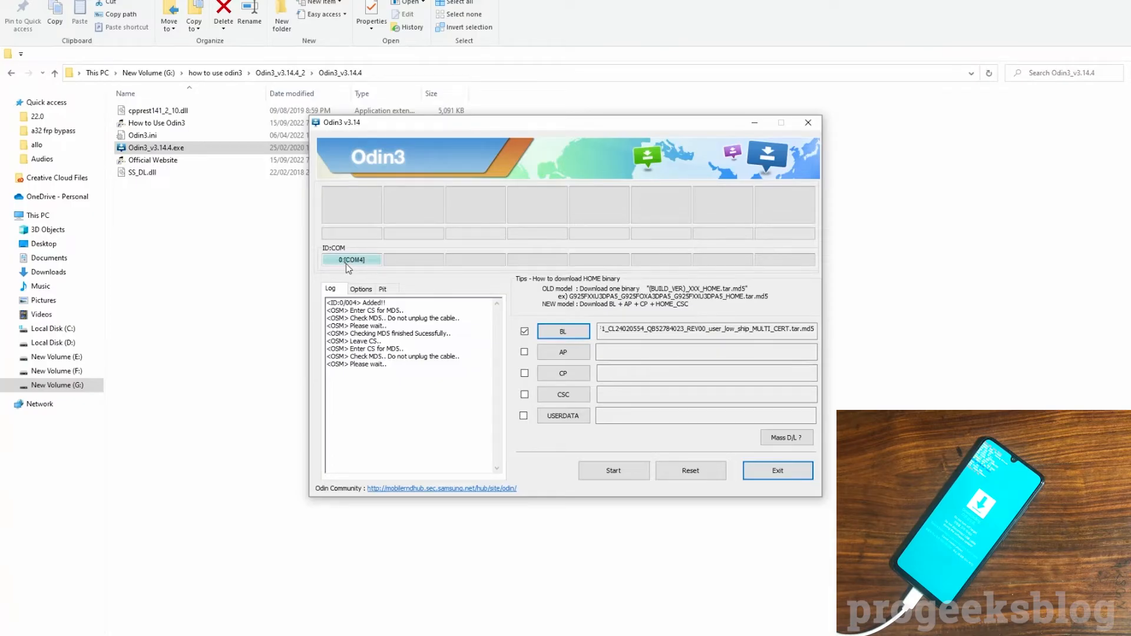
{"action": "mouse_move", "coordinate": [367, 270]}
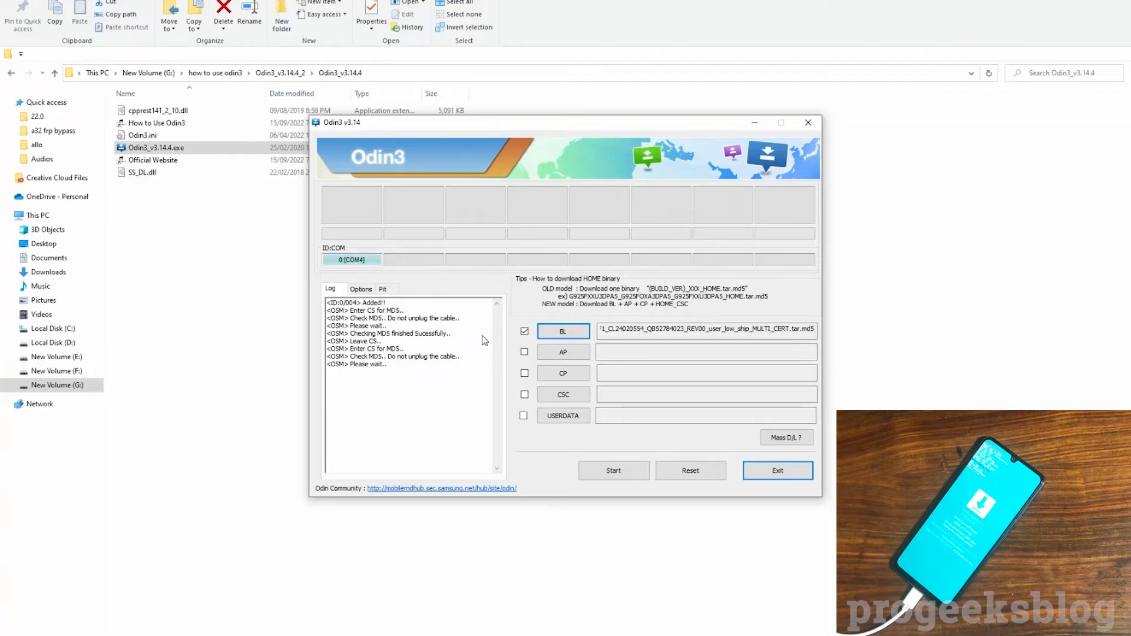
{"action": "left_click", "coordinate": [563, 352]}
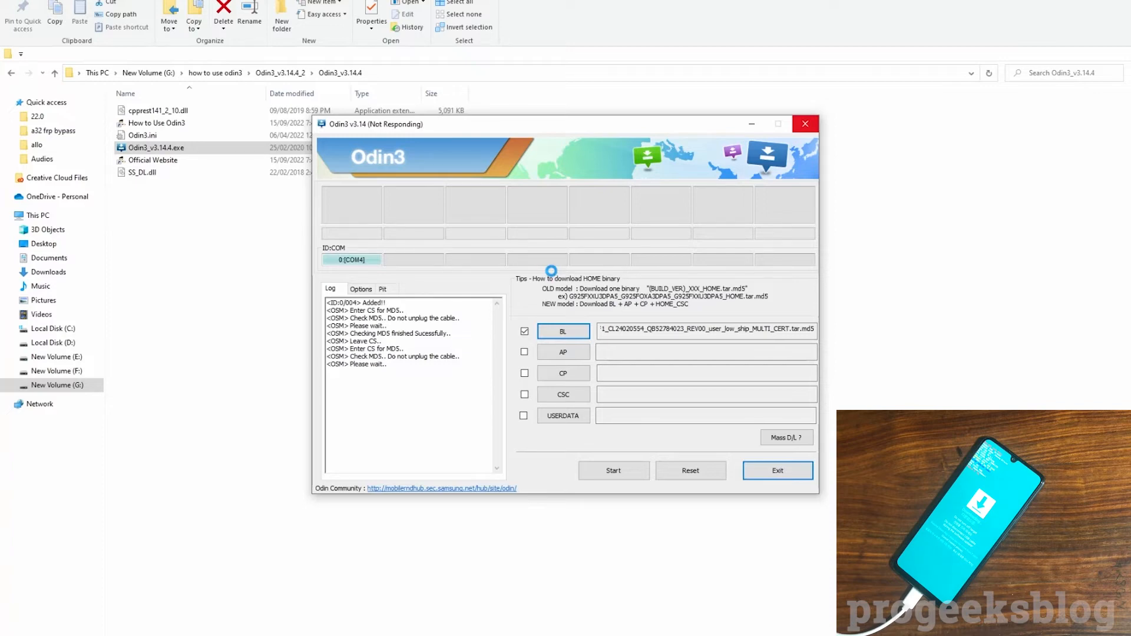
{"action": "left_click", "coordinate": [563, 351]}
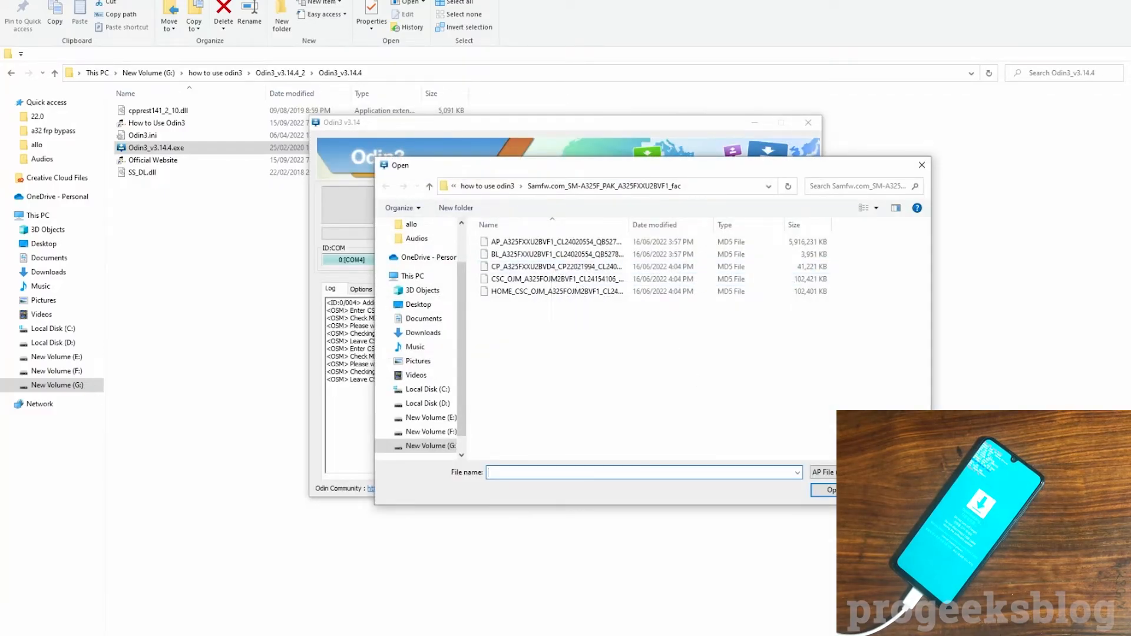
- Load AP_A325F, CP_A325F and HOME_CSC_OJM into the AP, CP and CSC slots
{"action": "left_click", "coordinate": [829, 489]}
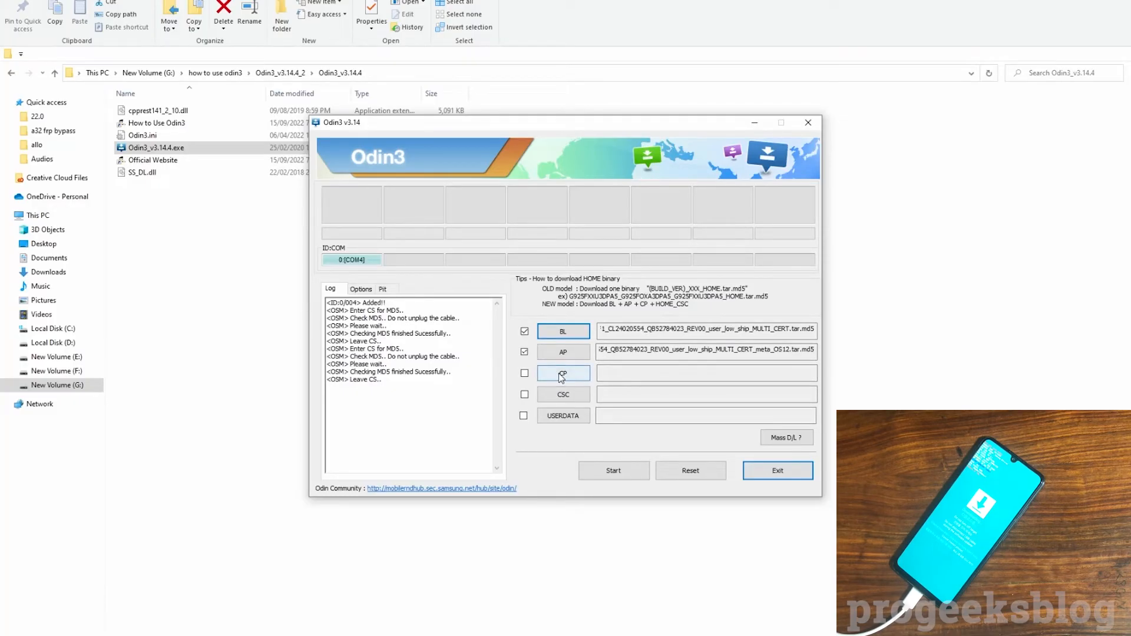
{"action": "left_click", "coordinate": [563, 373]}
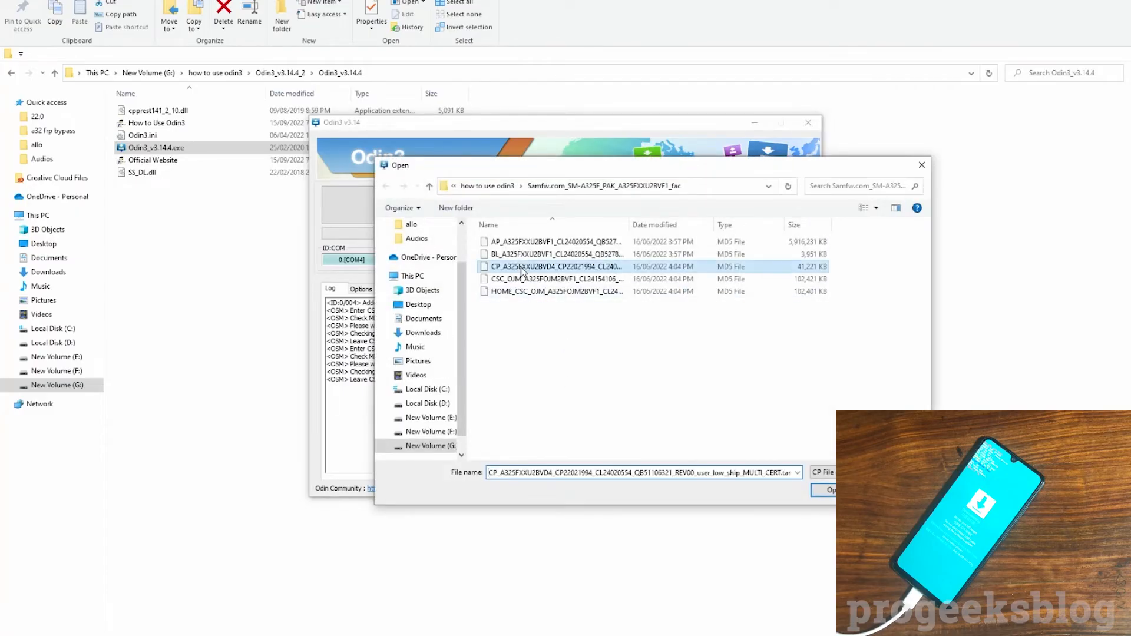
{"action": "left_click", "coordinate": [829, 489]}
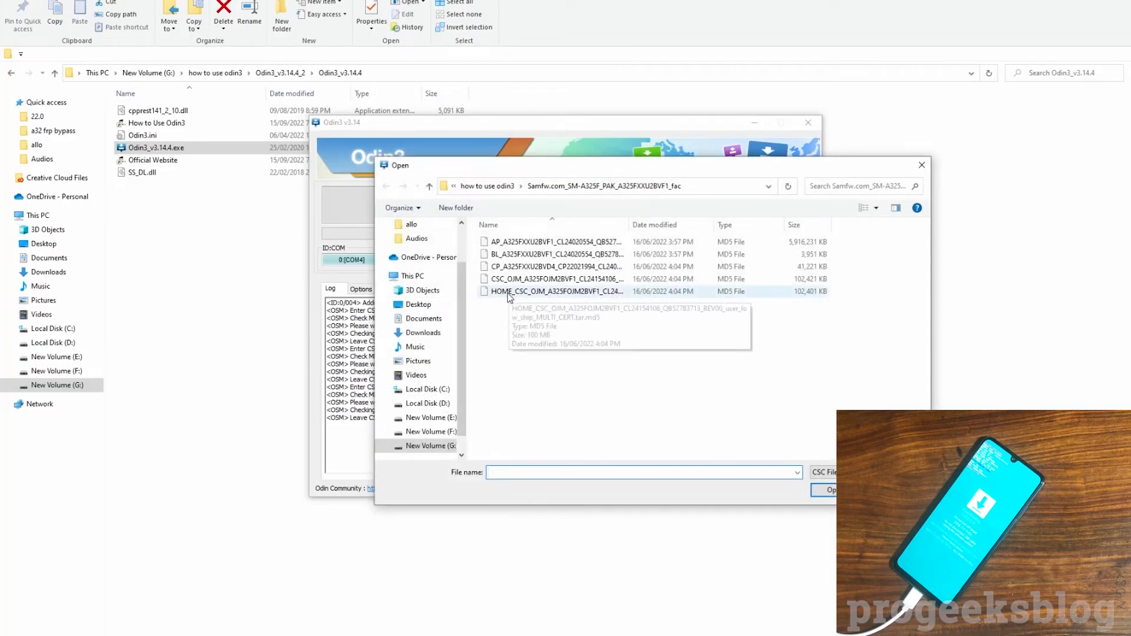
{"action": "left_click", "coordinate": [831, 489]}
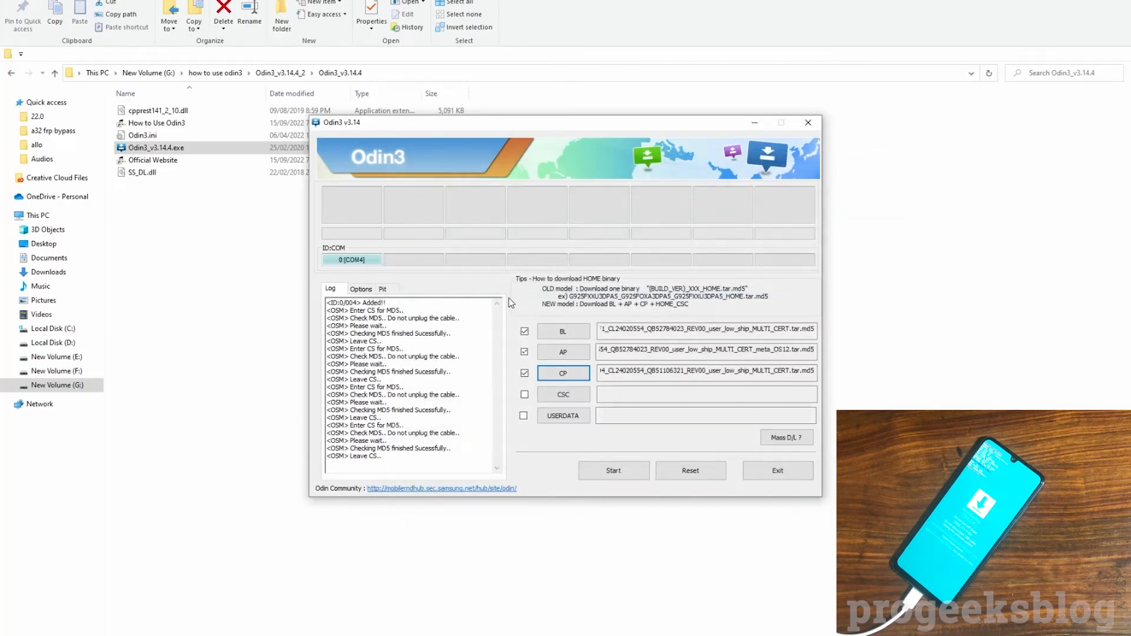
{"action": "left_click", "coordinate": [524, 395]}
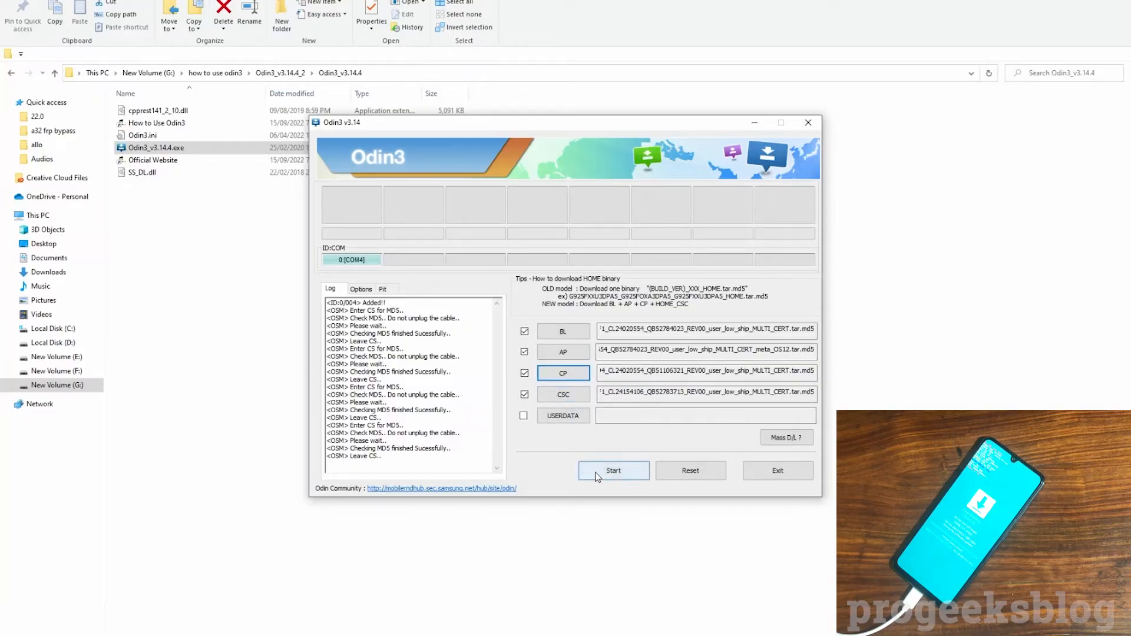
- Start flashing the loaded A325F firmware to the phone on COM4
{"action": "left_click", "coordinate": [612, 470]}
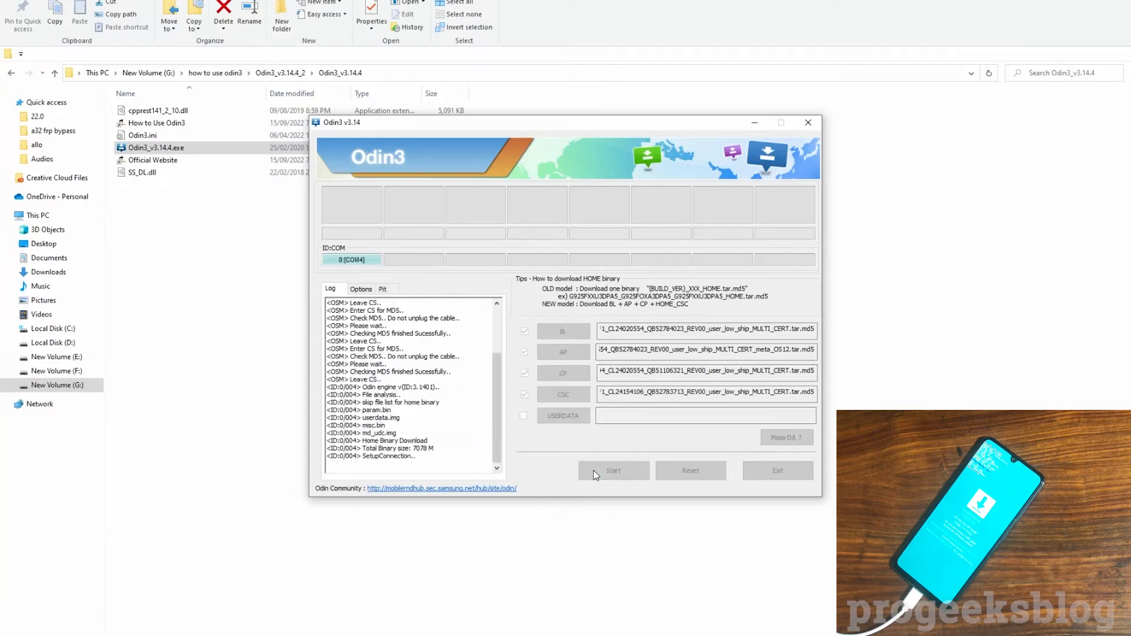
{"action": "left_click", "coordinate": [612, 470]}
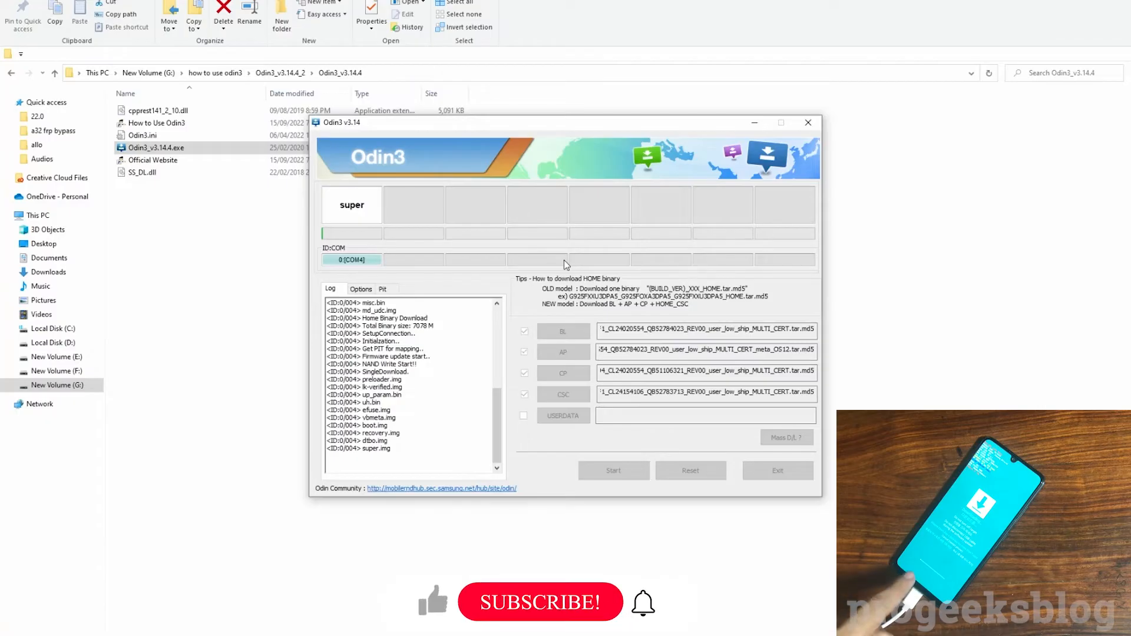
{"action": "mouse_move", "coordinate": [541, 610]}
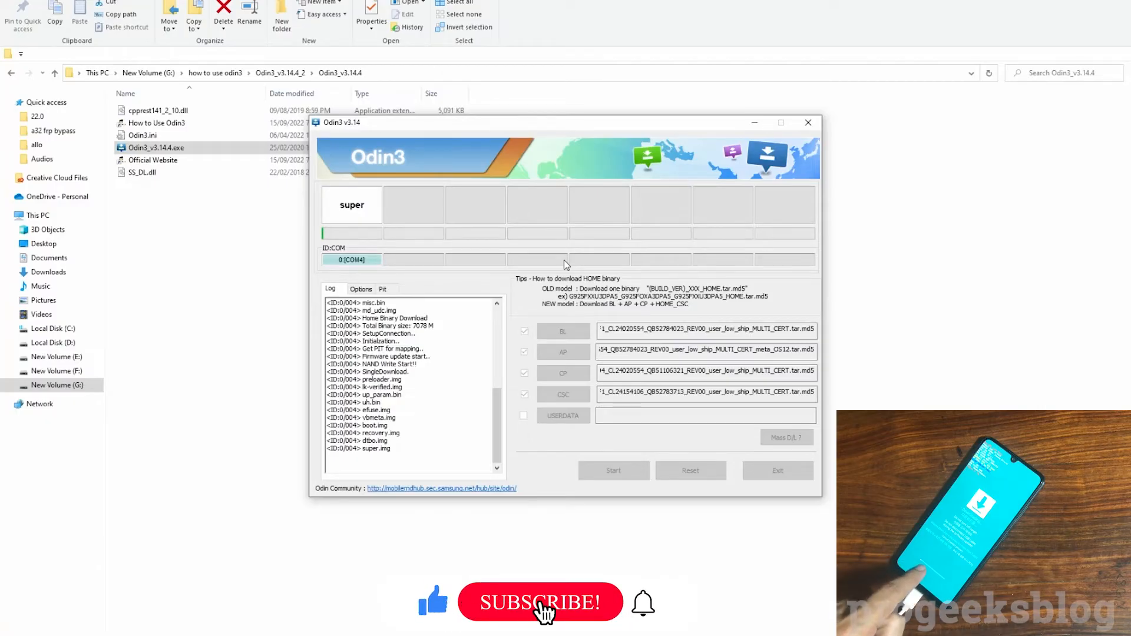